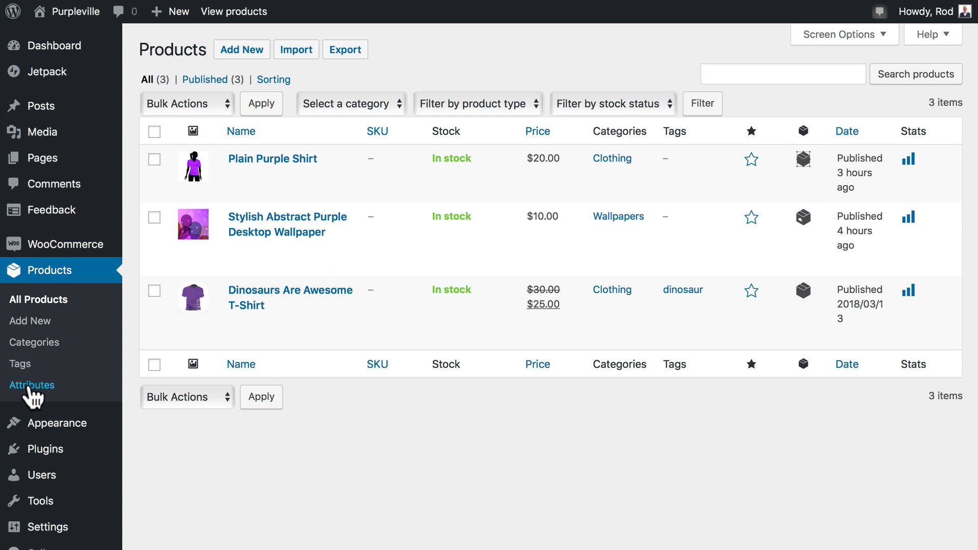
Step: Add a new global product attribute named Size next to the existing Styles attribute
left_click(35, 385)
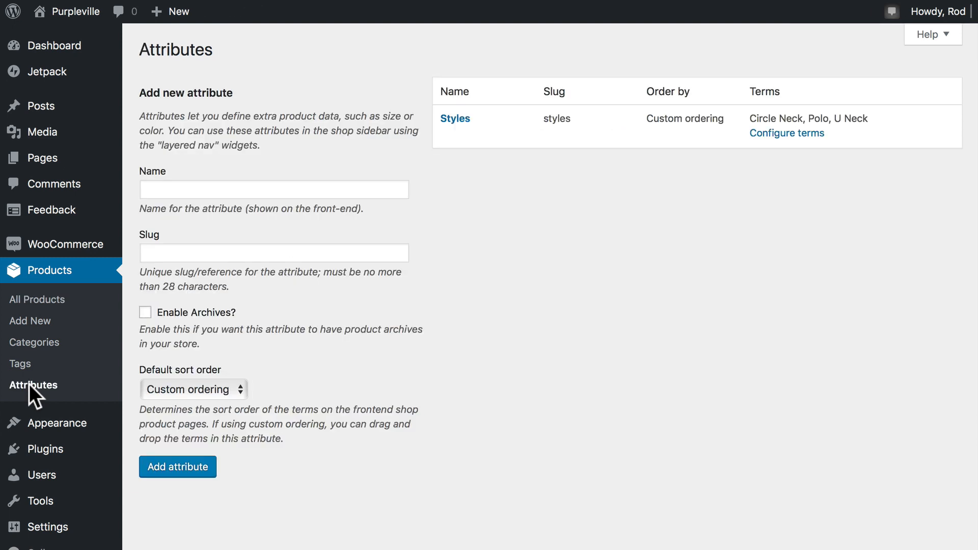
left_click(274, 189)
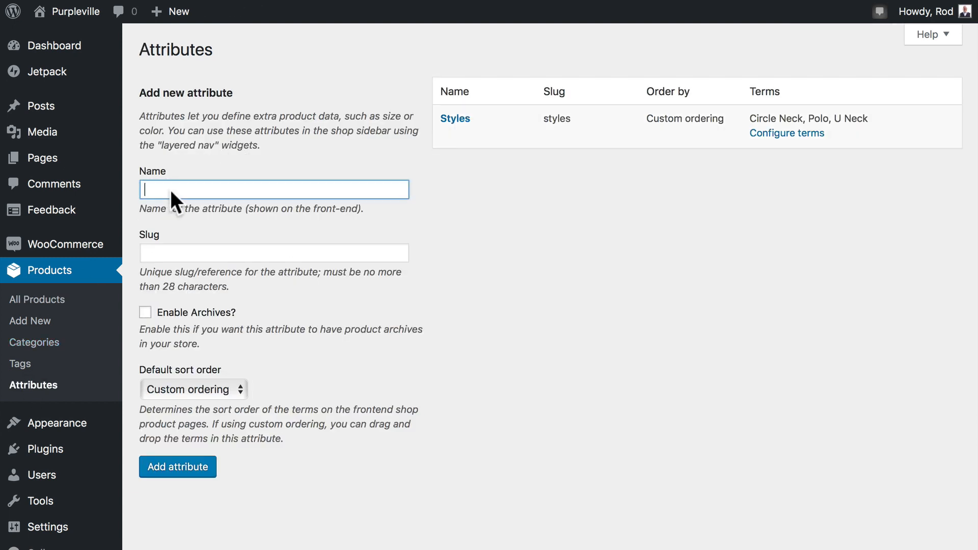
type("Size")
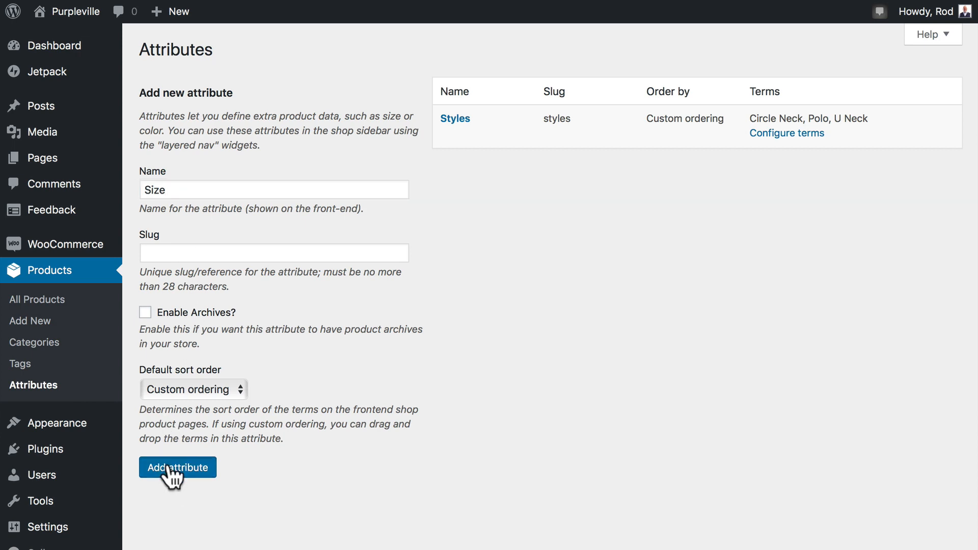
left_click(177, 466)
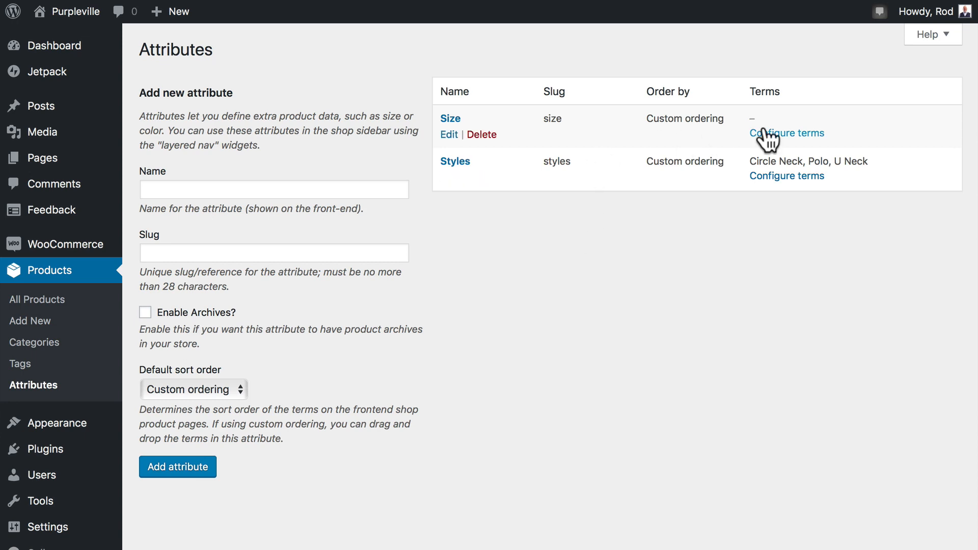
mouse_move(776, 147)
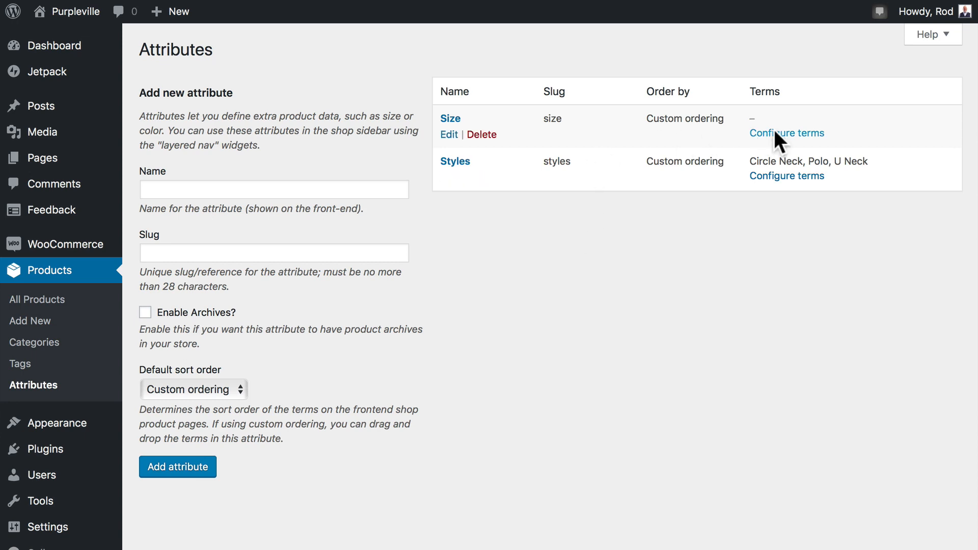
Step: Add the terms XS, S, M, L and XL to the Size attribute
left_click(786, 133)
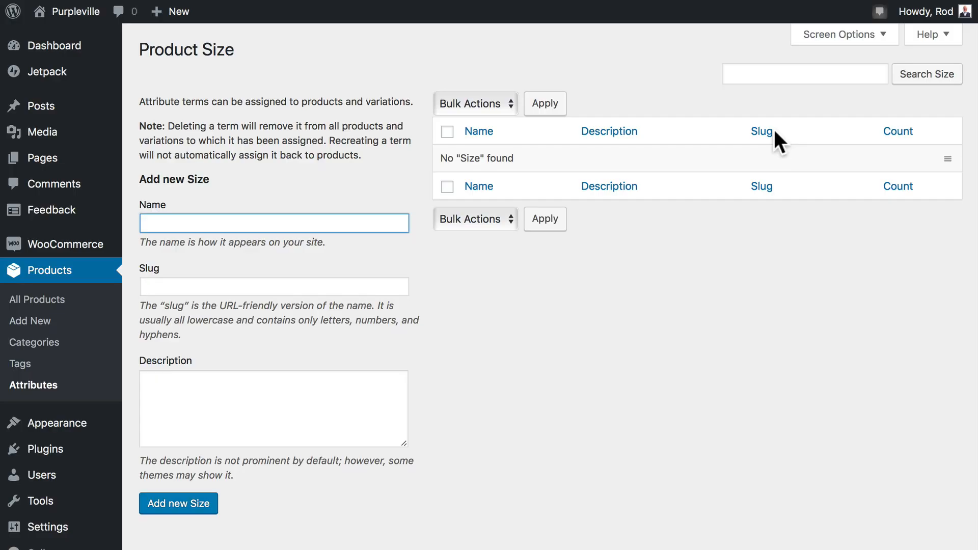
mouse_move(291, 234)
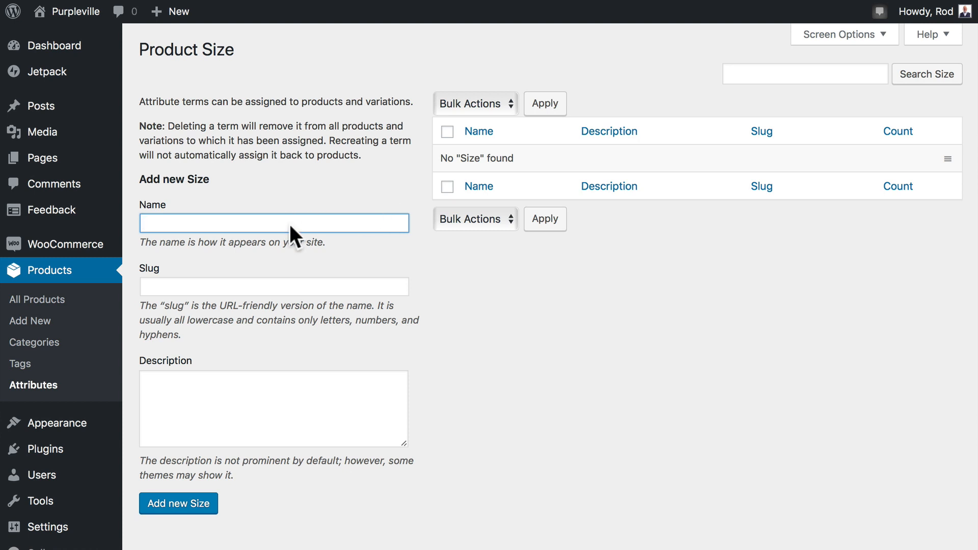
type("XS")
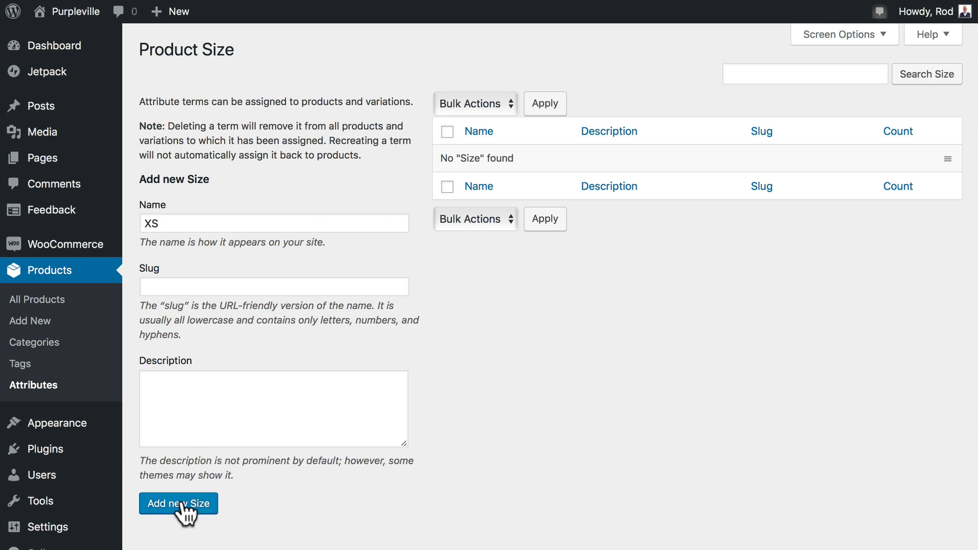
left_click(178, 503)
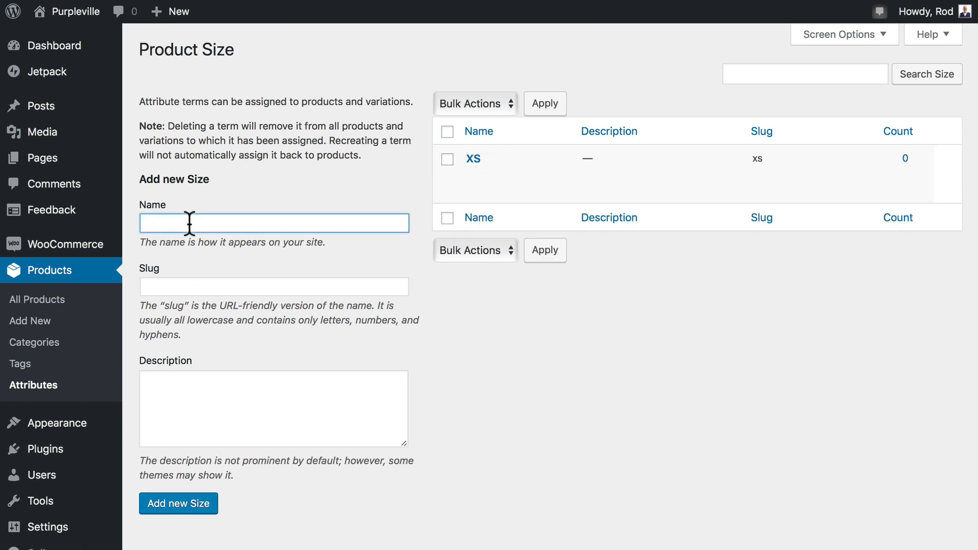
type("S")
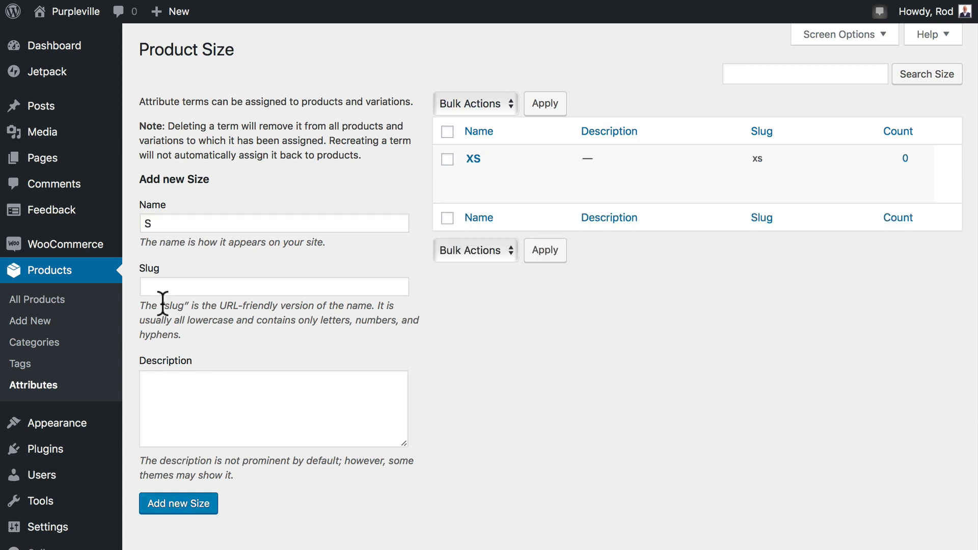
type("M")
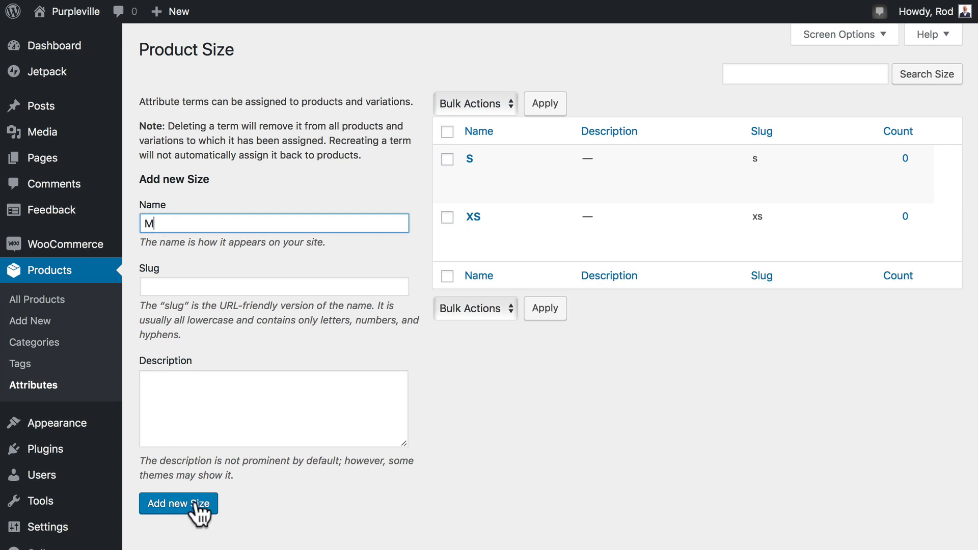
left_click(179, 503)
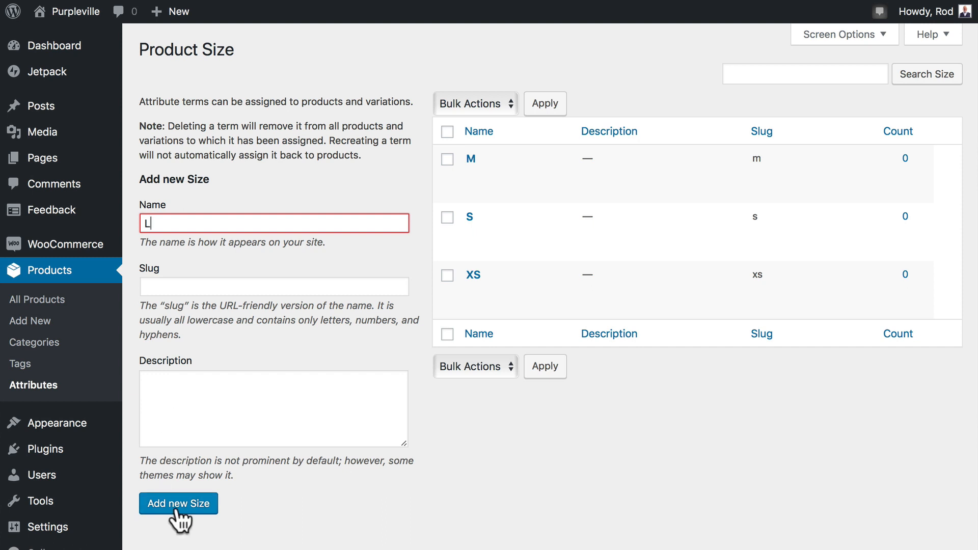
left_click(179, 504)
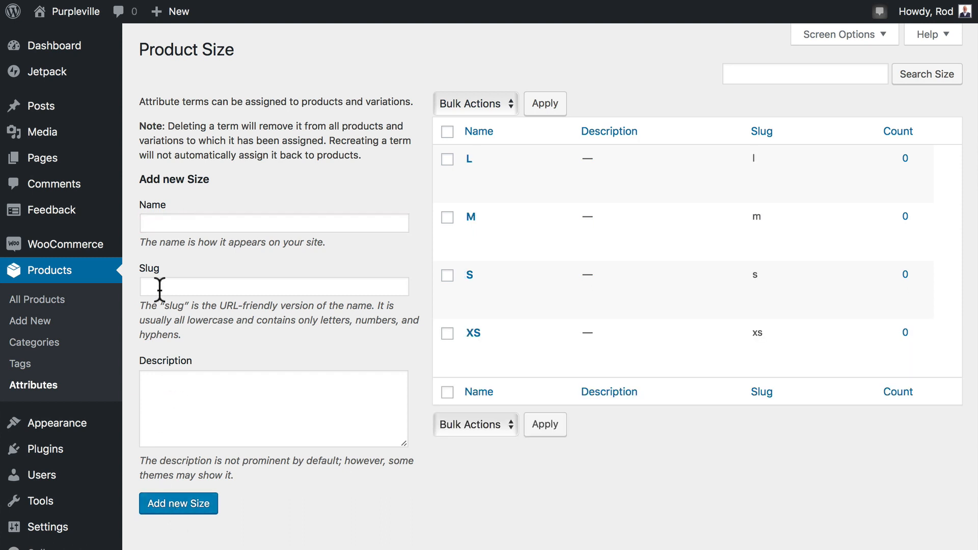
type("X")
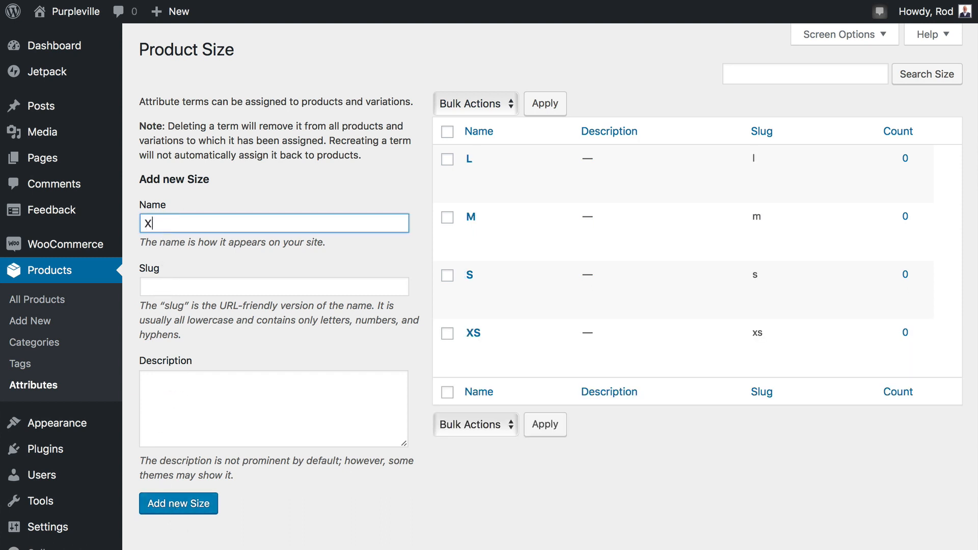
type("L")
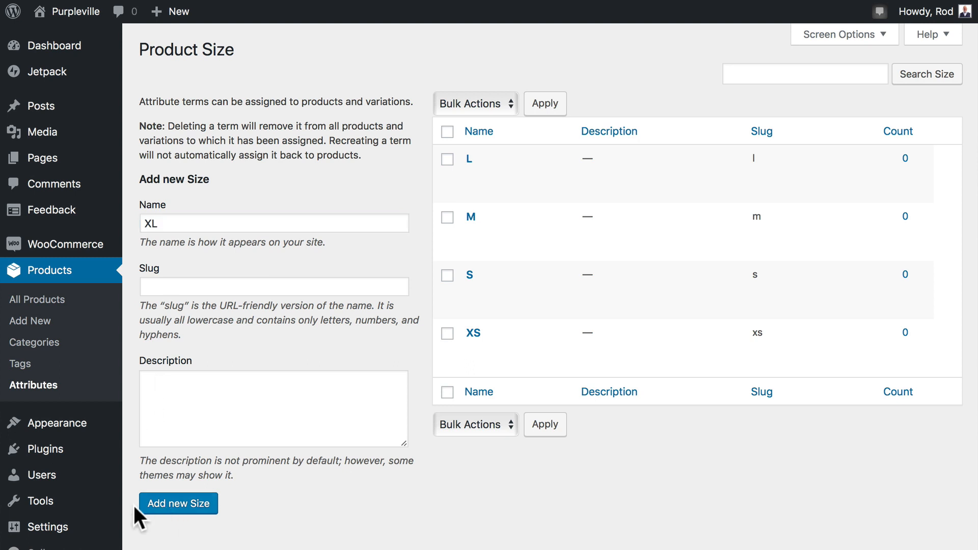
left_click(177, 503)
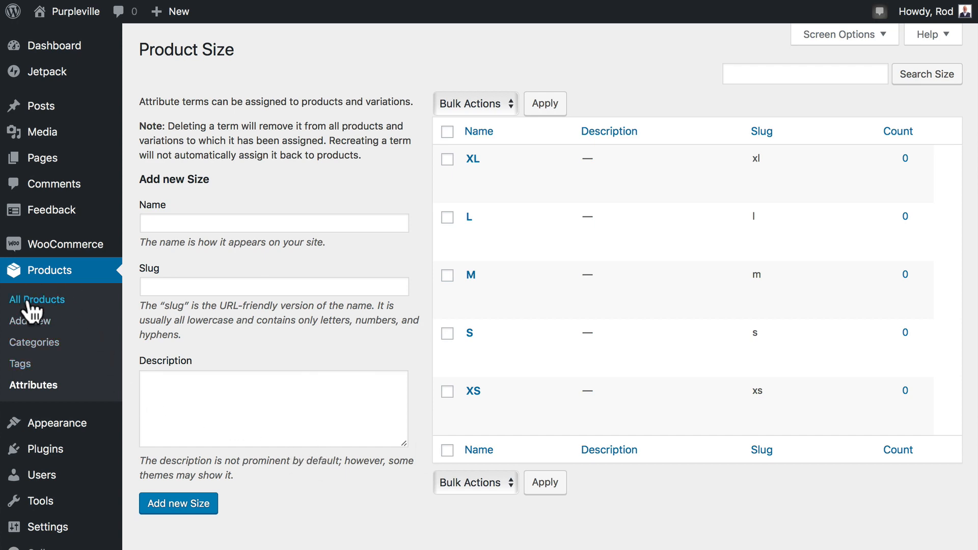
Step: Bring up the Plain Purple Shirt's product attributes for editing
left_click(37, 299)
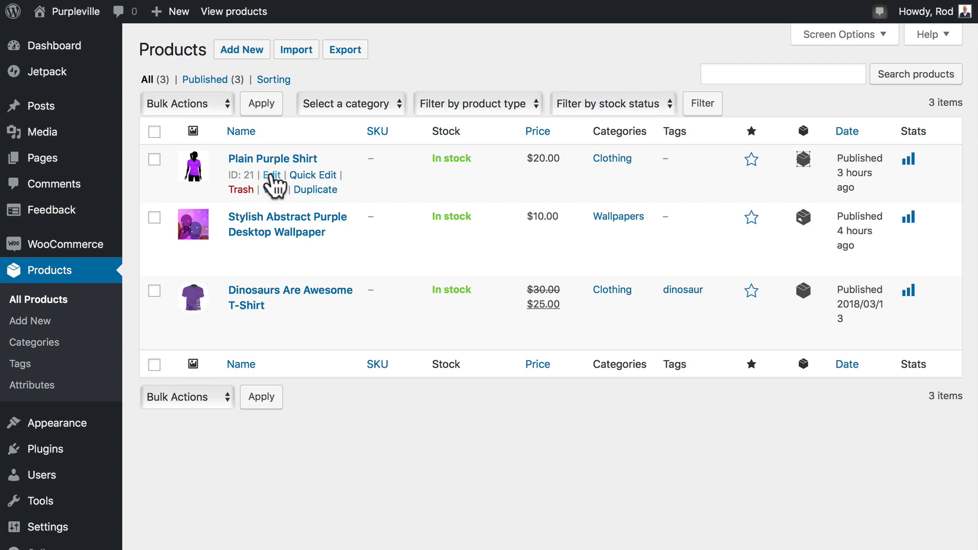
left_click(269, 175)
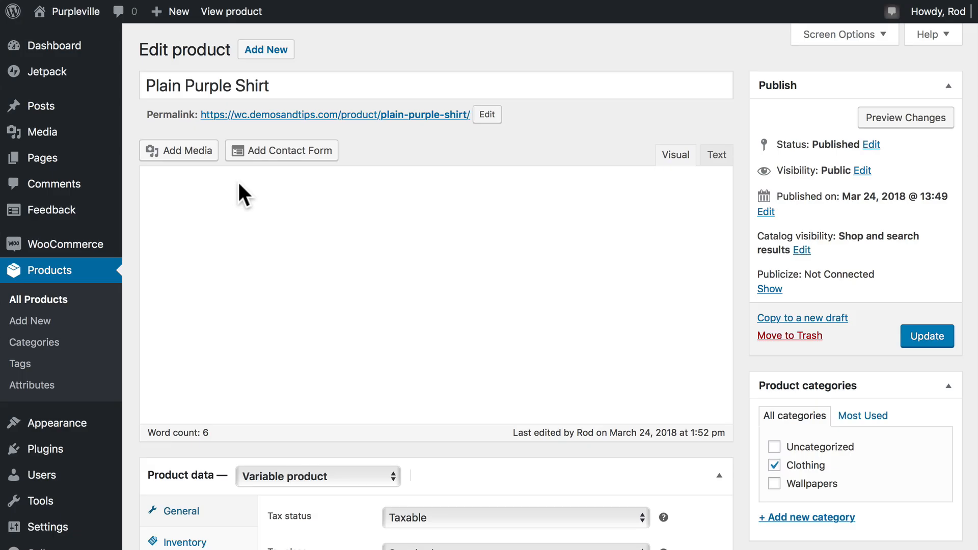
scroll("down", 3)
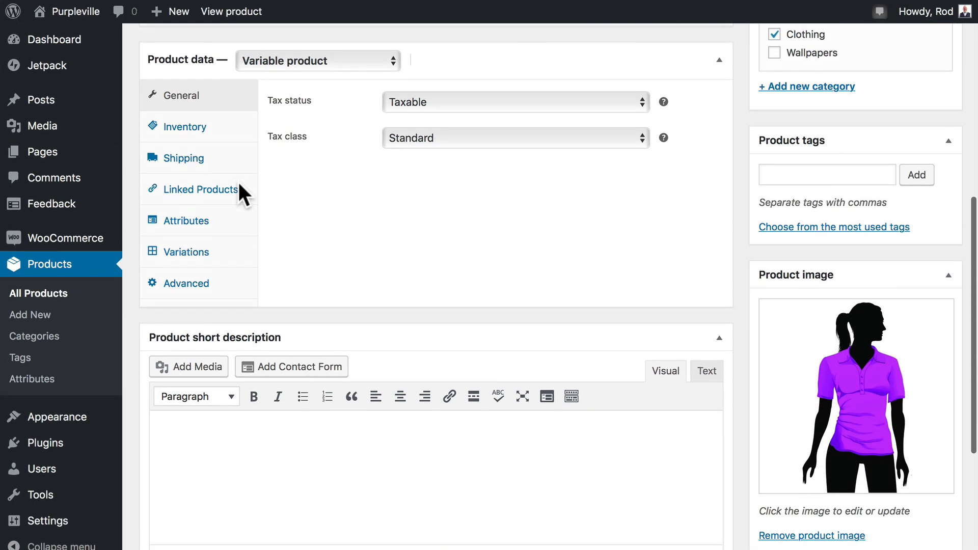
left_click(185, 220)
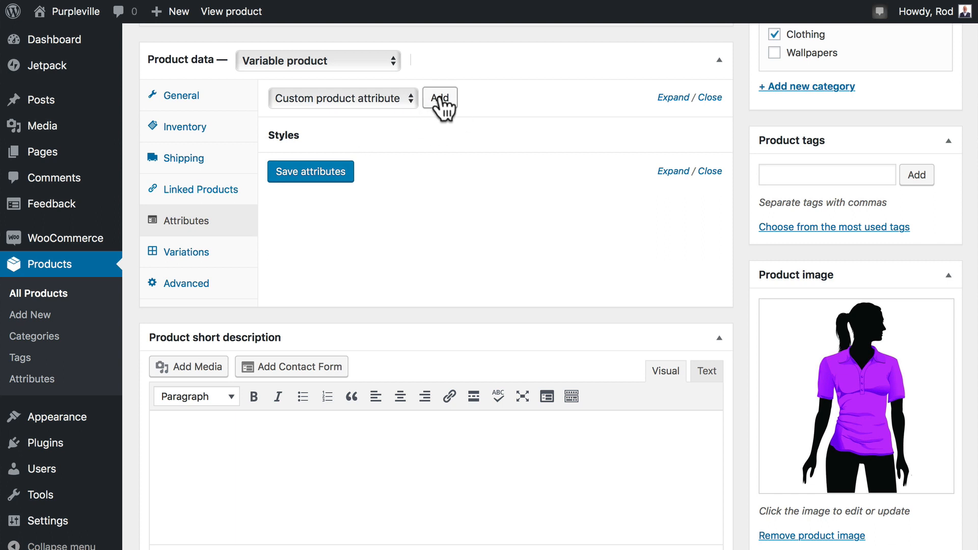
Step: Attach Size with all five values, marked Used for variations, and save the attributes
left_click(342, 99)
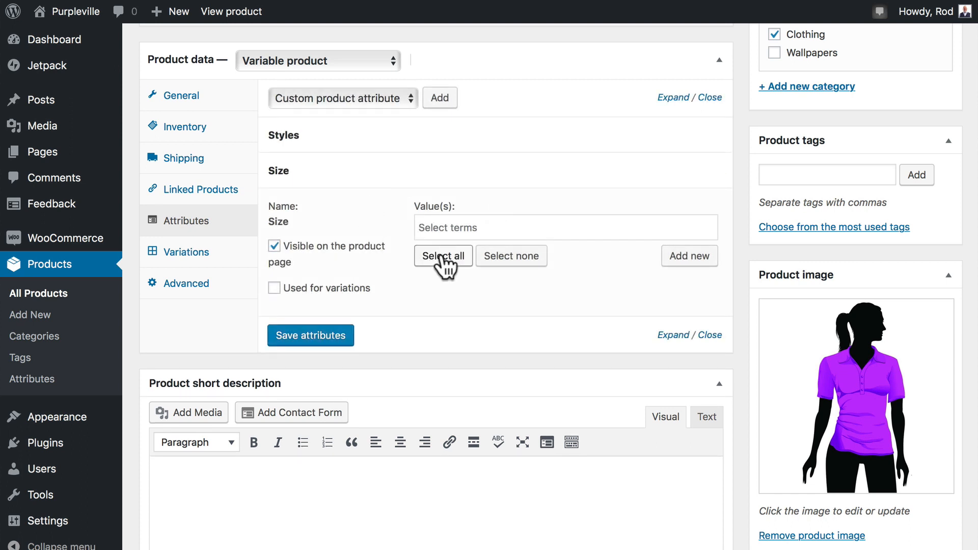
left_click(442, 256)
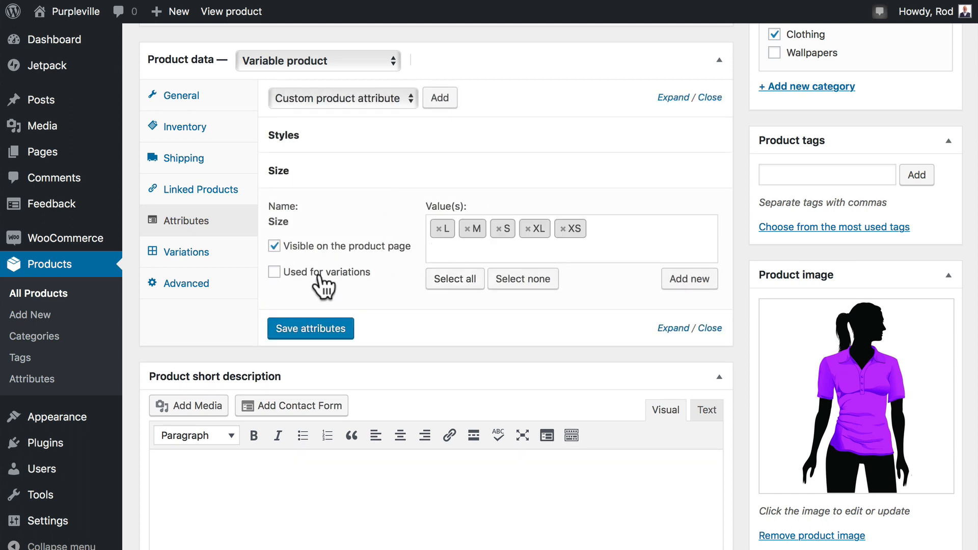
left_click(274, 272)
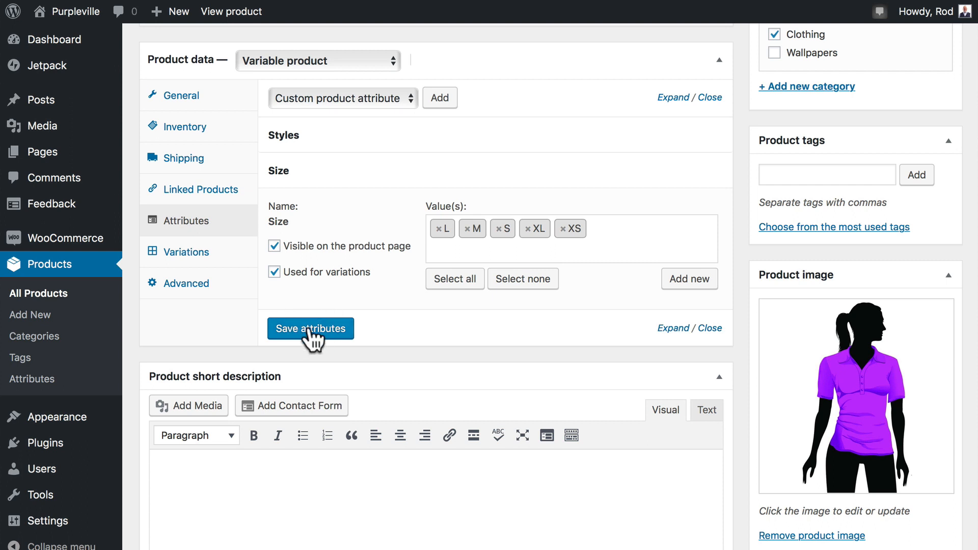
left_click(310, 328)
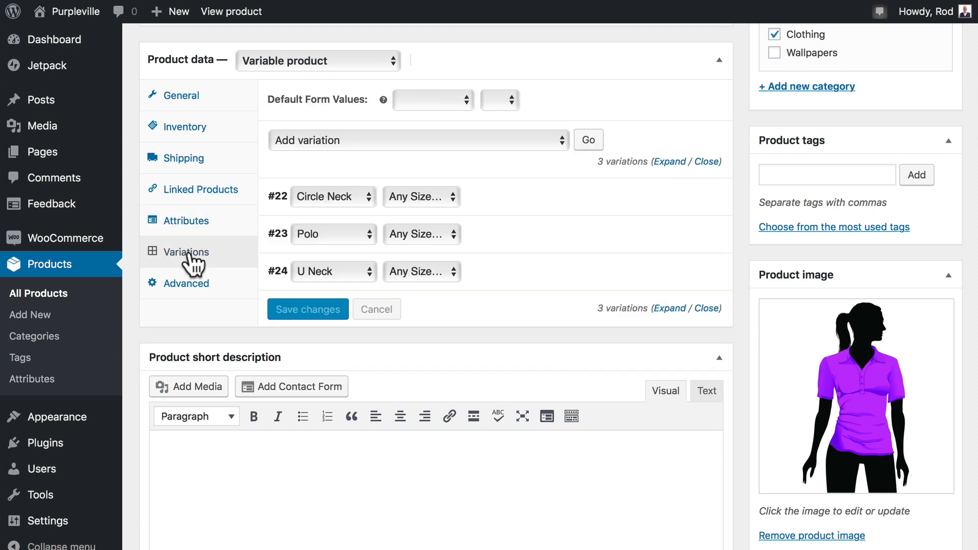
Step: Create variations from all attributes, adding 15 style-and-size combinations for eighteen total
left_click(418, 140)
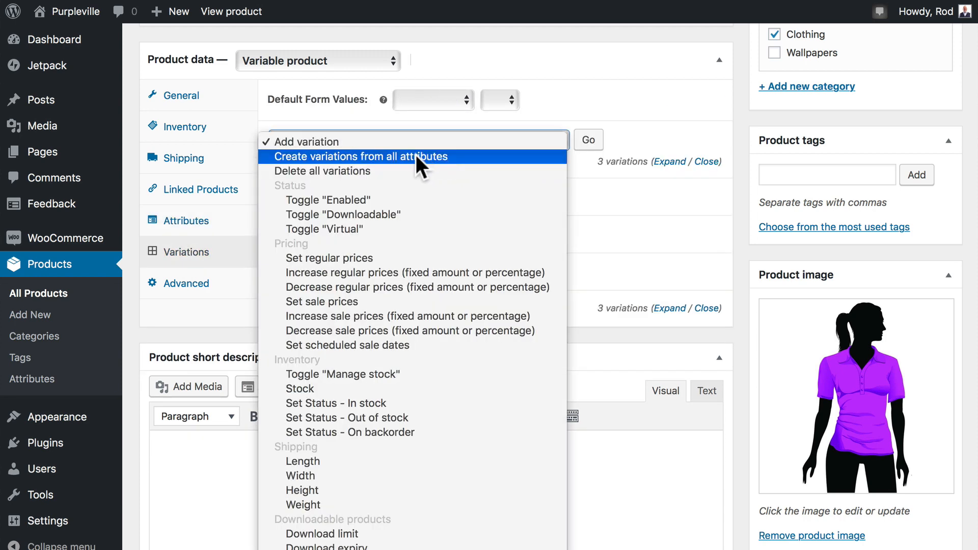
left_click(360, 157)
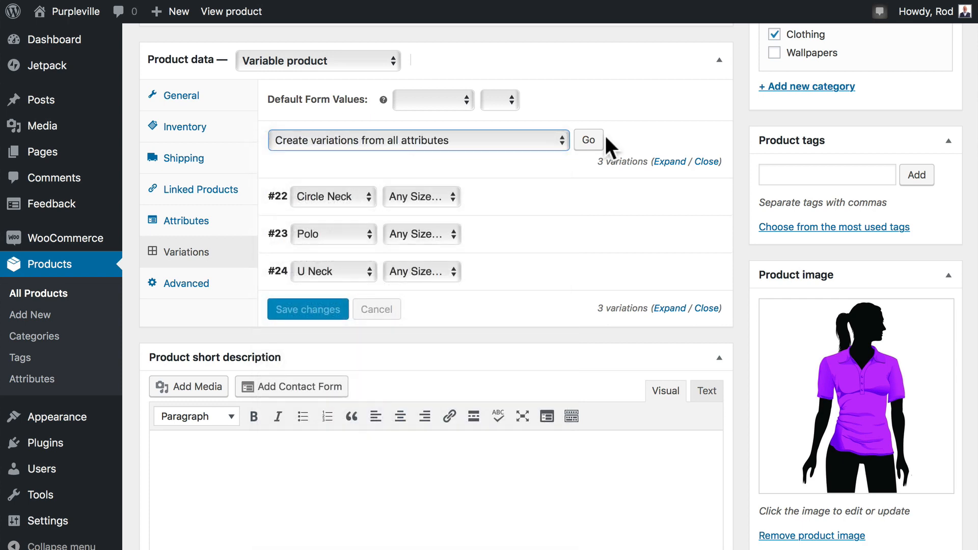
left_click(589, 139)
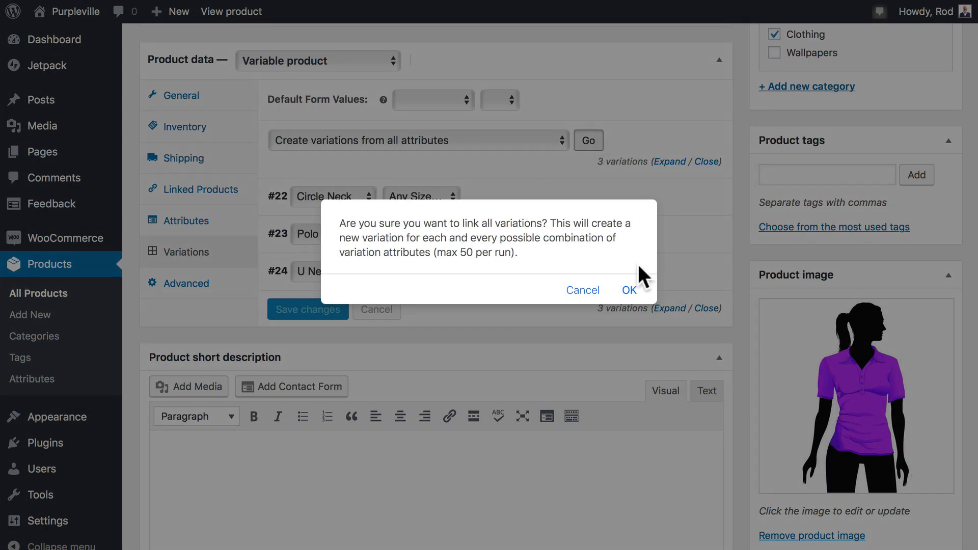
left_click(630, 289)
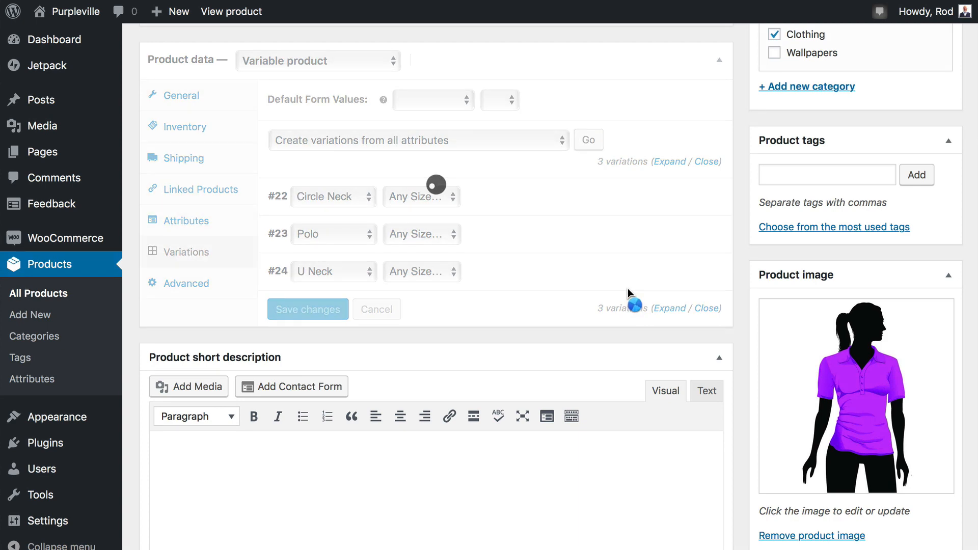
mouse_move(589, 269)
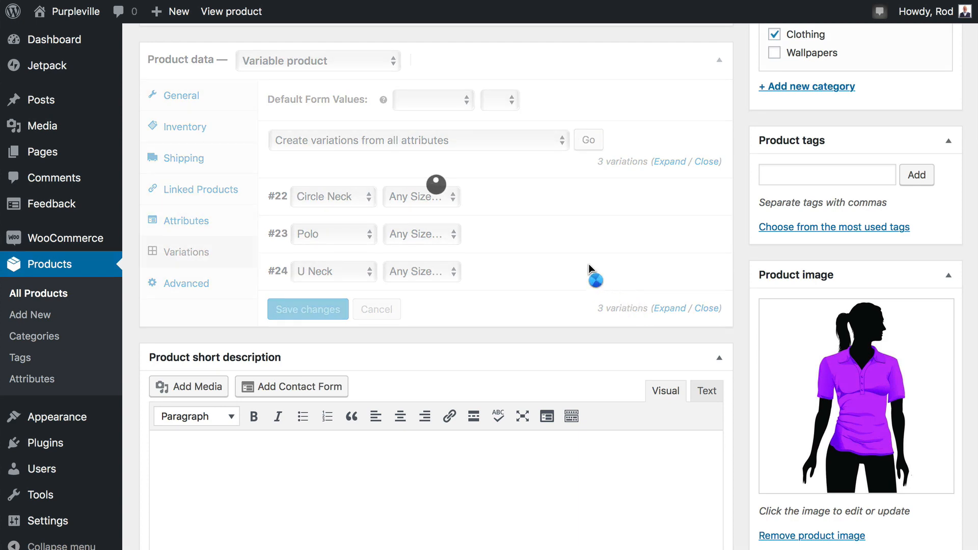
left_click(589, 140)
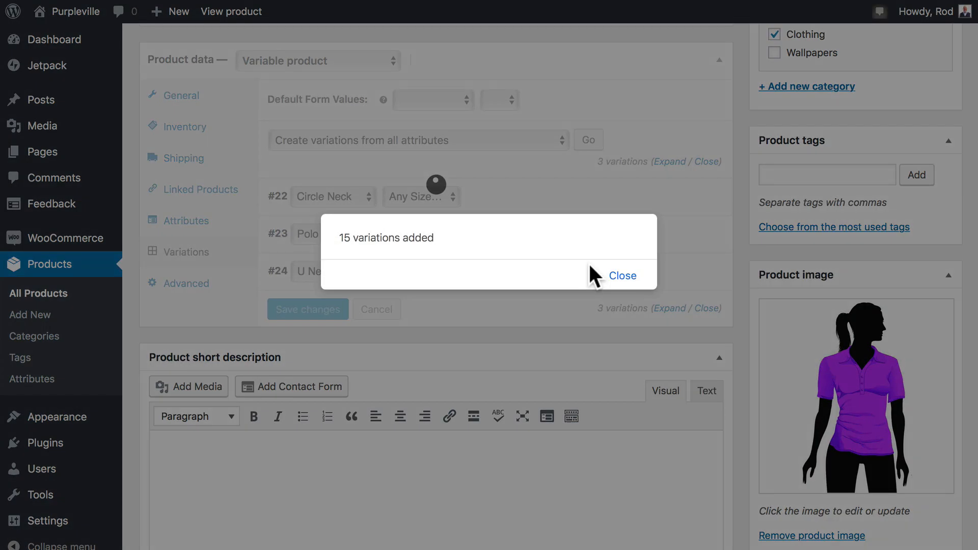
left_click(623, 275)
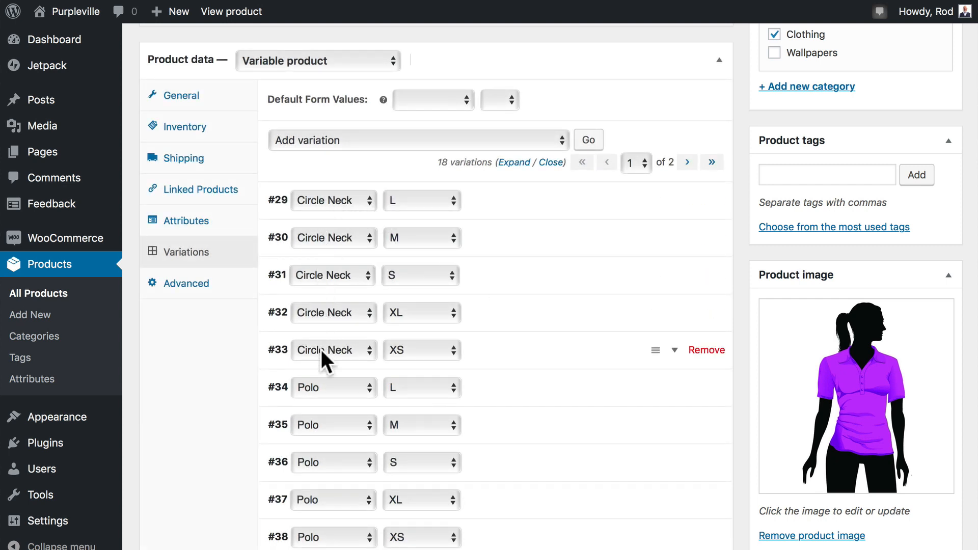
mouse_move(416, 358)
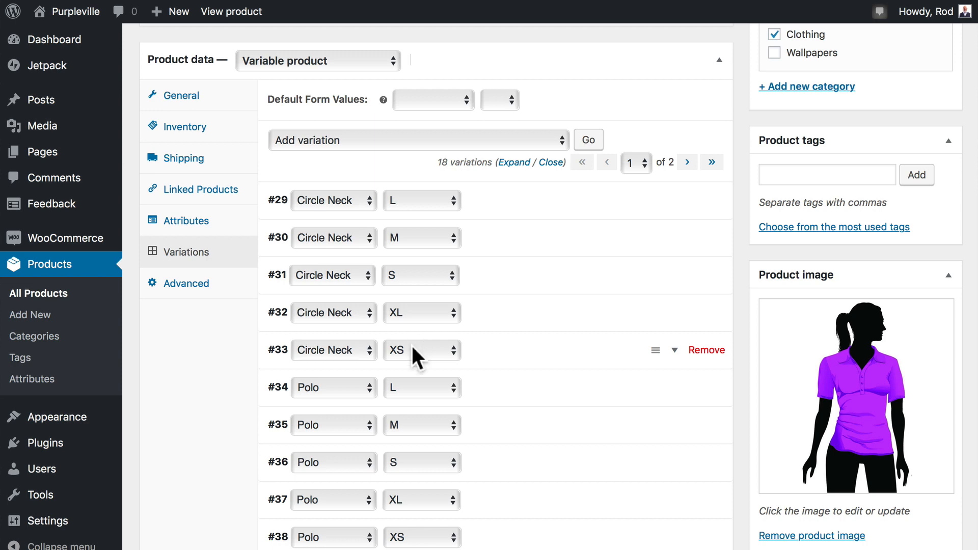
scroll("down", 3)
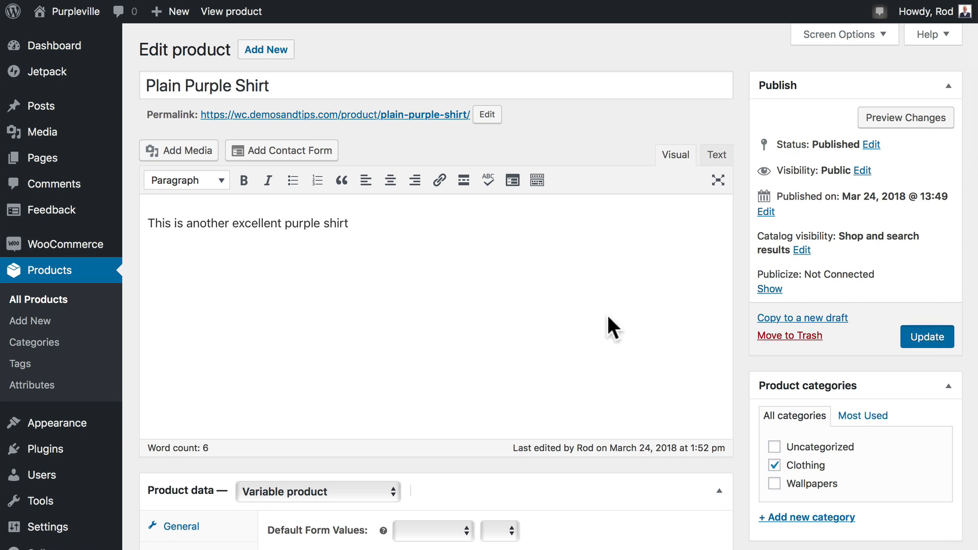
Step: Go to the Shop and view the Plain Purple Shirt product page
left_click(230, 12)
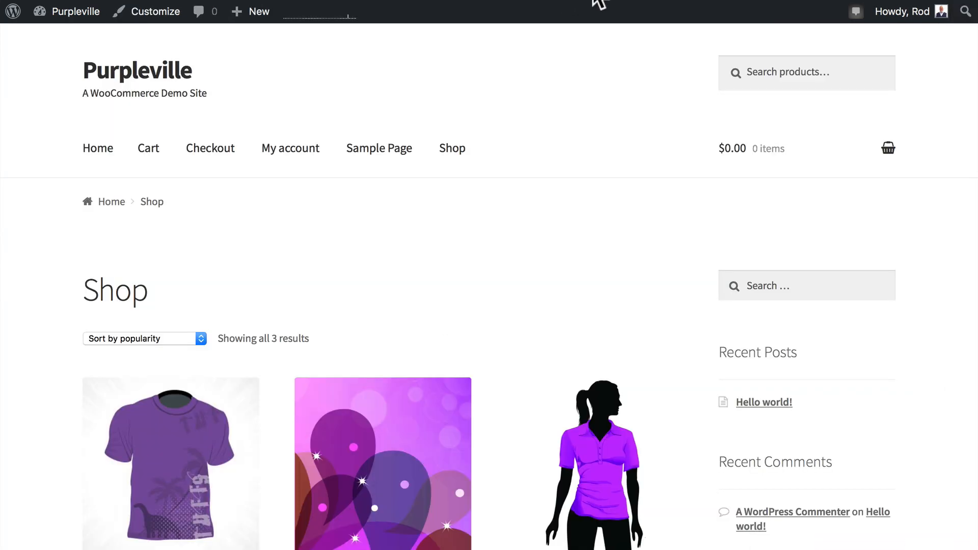
scroll("down", 3)
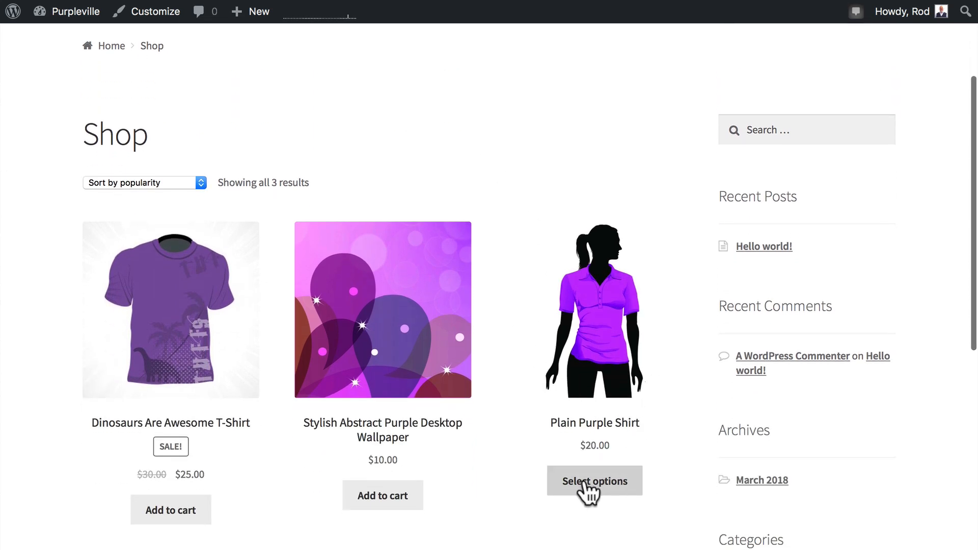
left_click(595, 481)
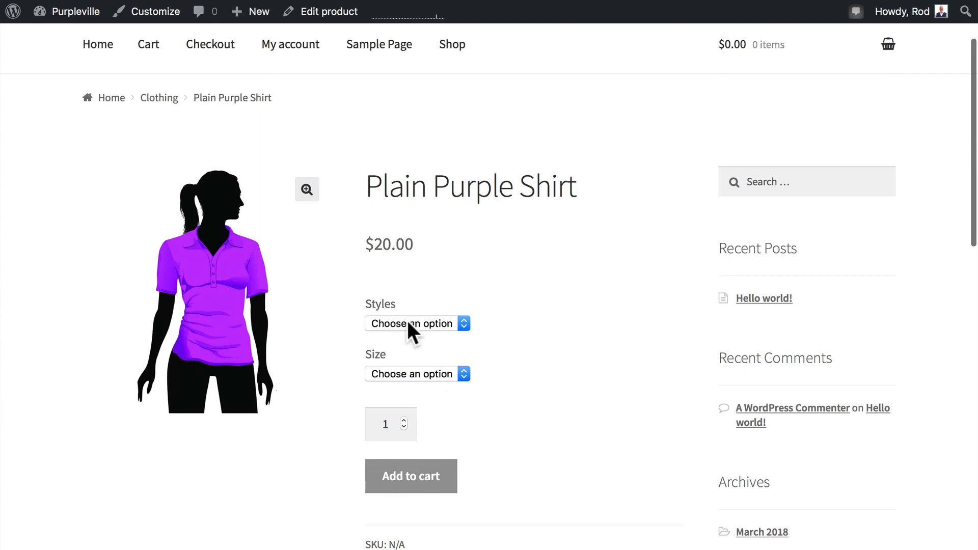
Step: Choose Styles: Polo and Size: M and add the shirt to the cart
left_click(411, 324)
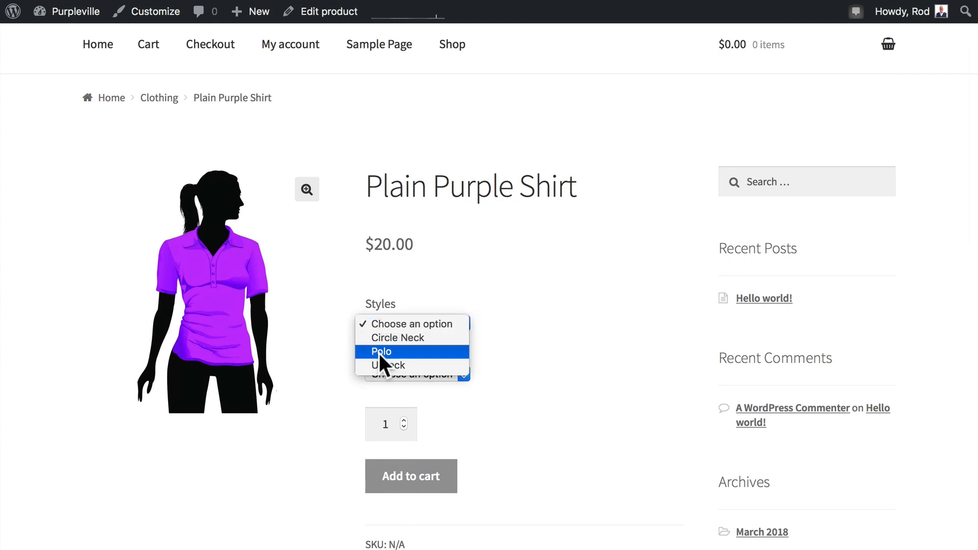
left_click(380, 352)
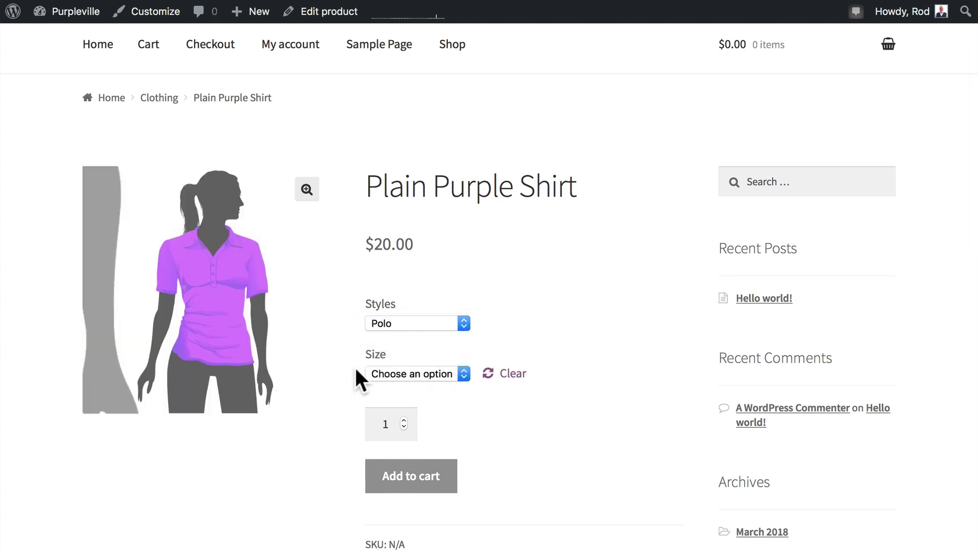
left_click(416, 374)
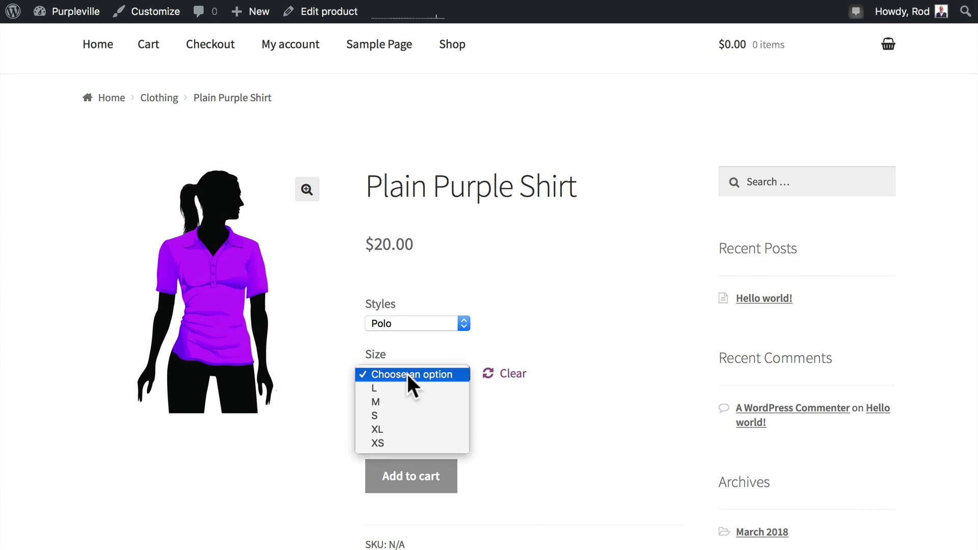
mouse_move(408, 411)
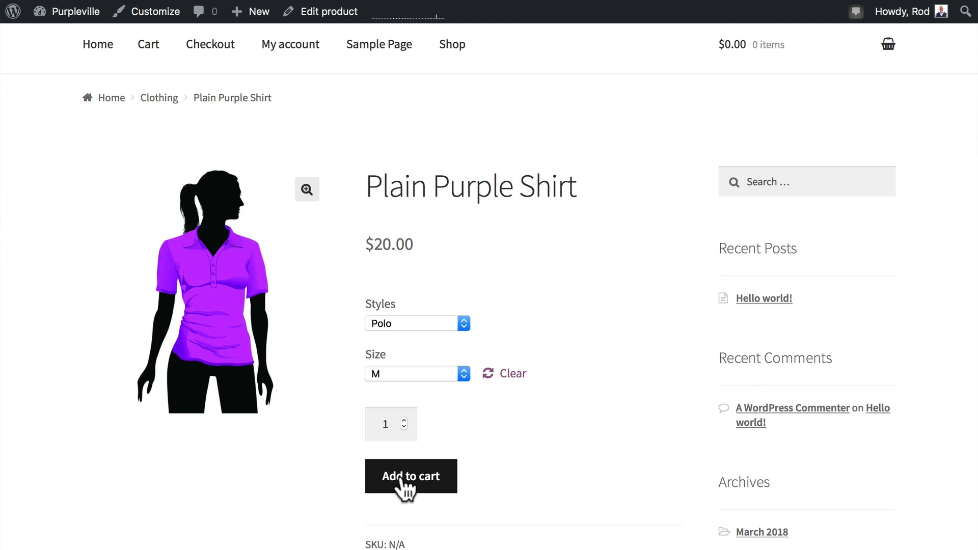
mouse_move(289, 492)
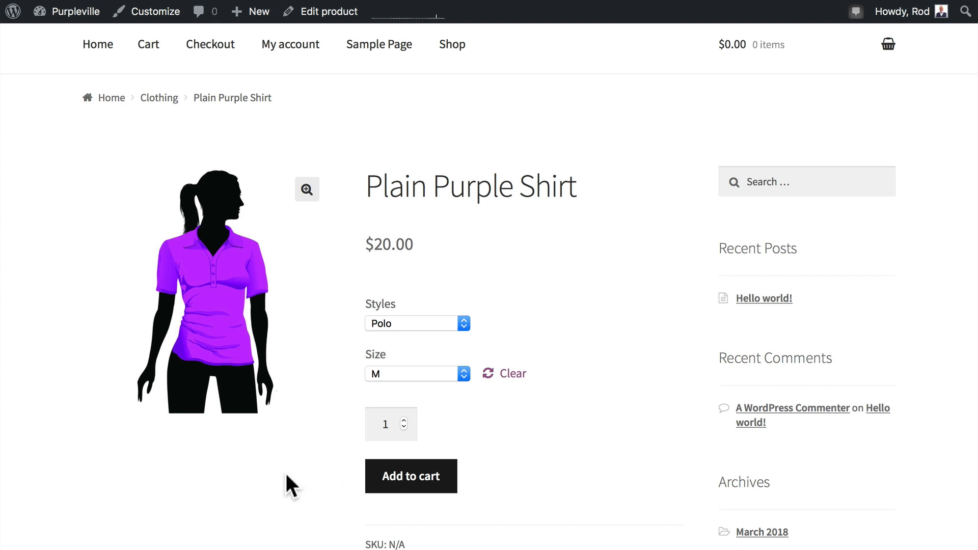
left_click(412, 476)
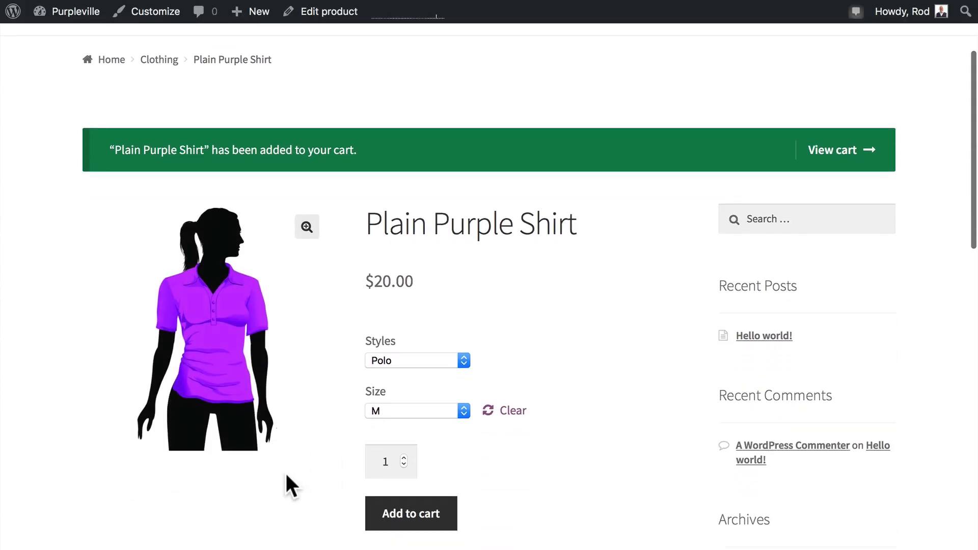
mouse_move(565, 278)
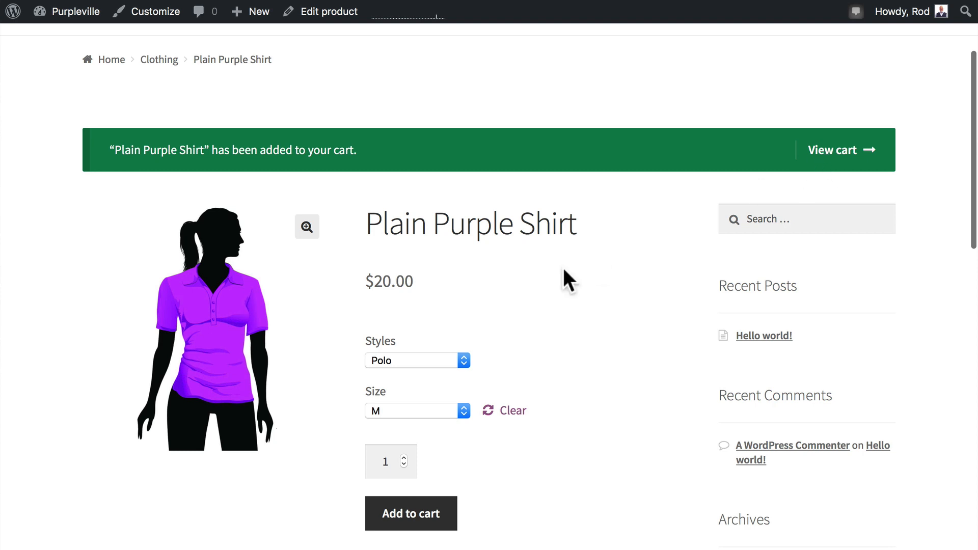
Step: View the cart showing one Plain Purple Shirt – Polo, size M, at $20.00
left_click(842, 149)
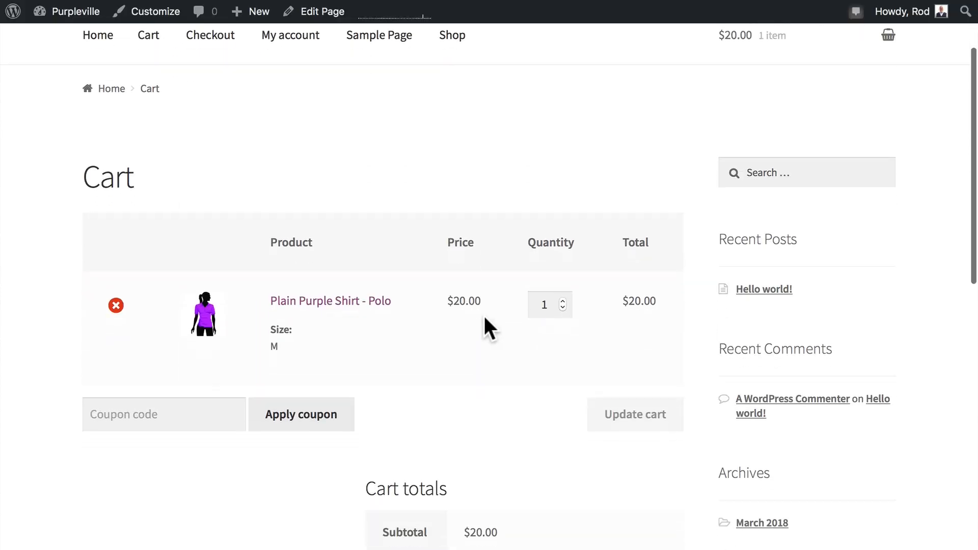
scroll("down", 3)
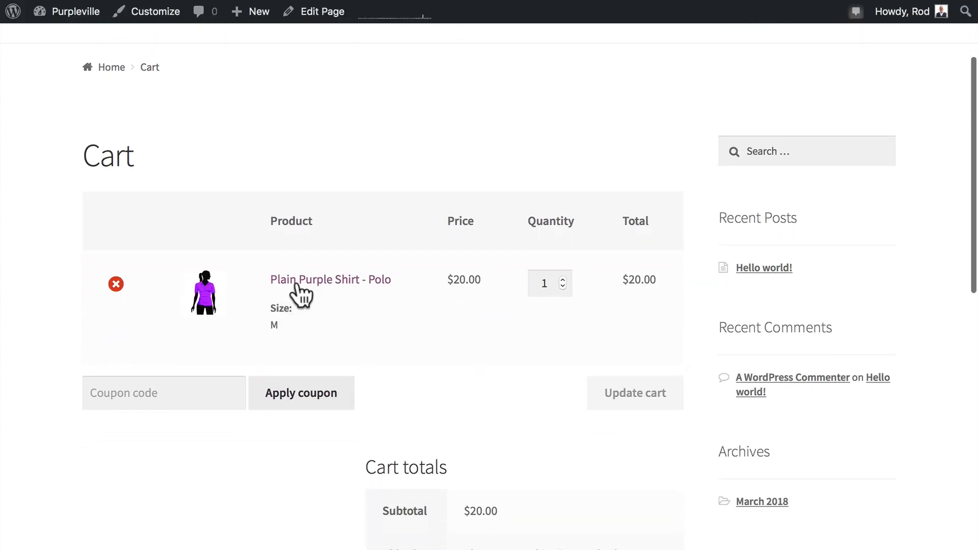
mouse_move(387, 297)
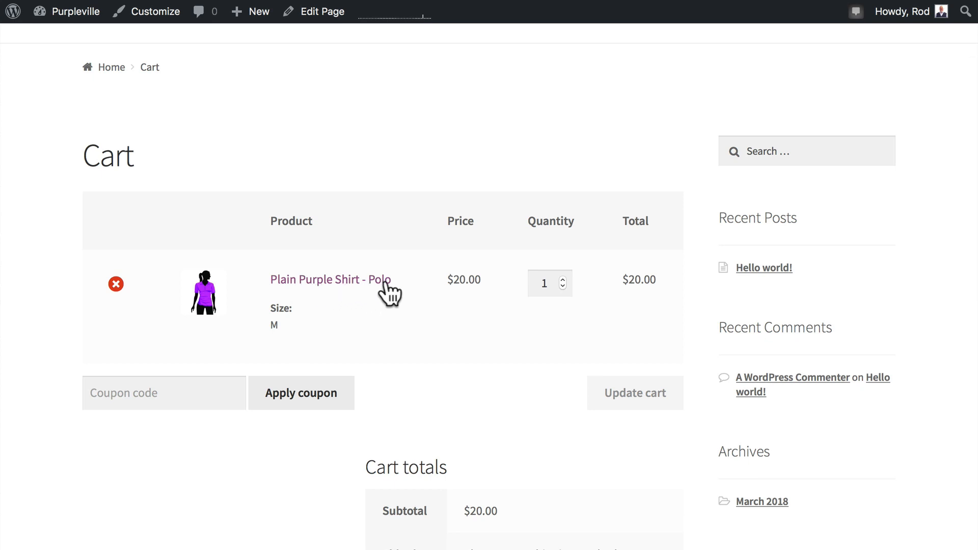
mouse_move(293, 335)
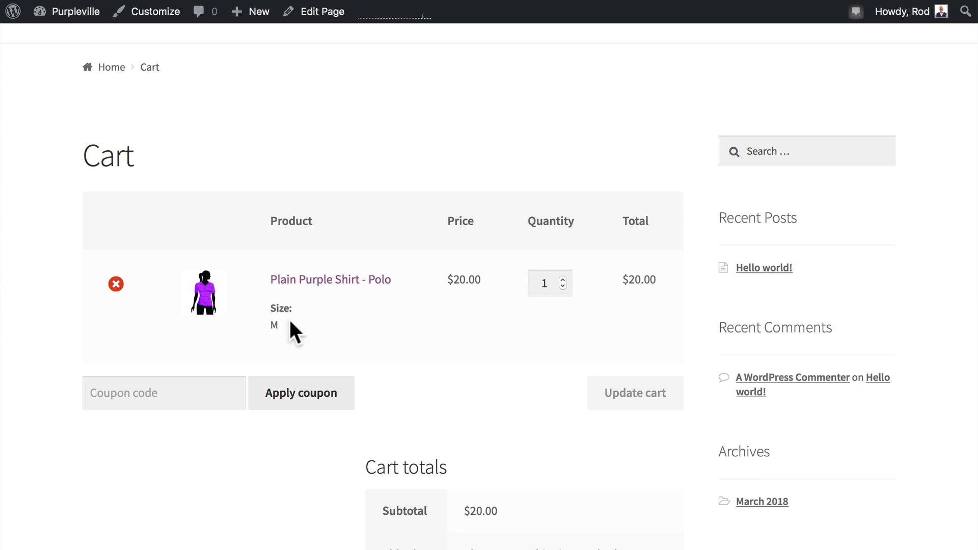